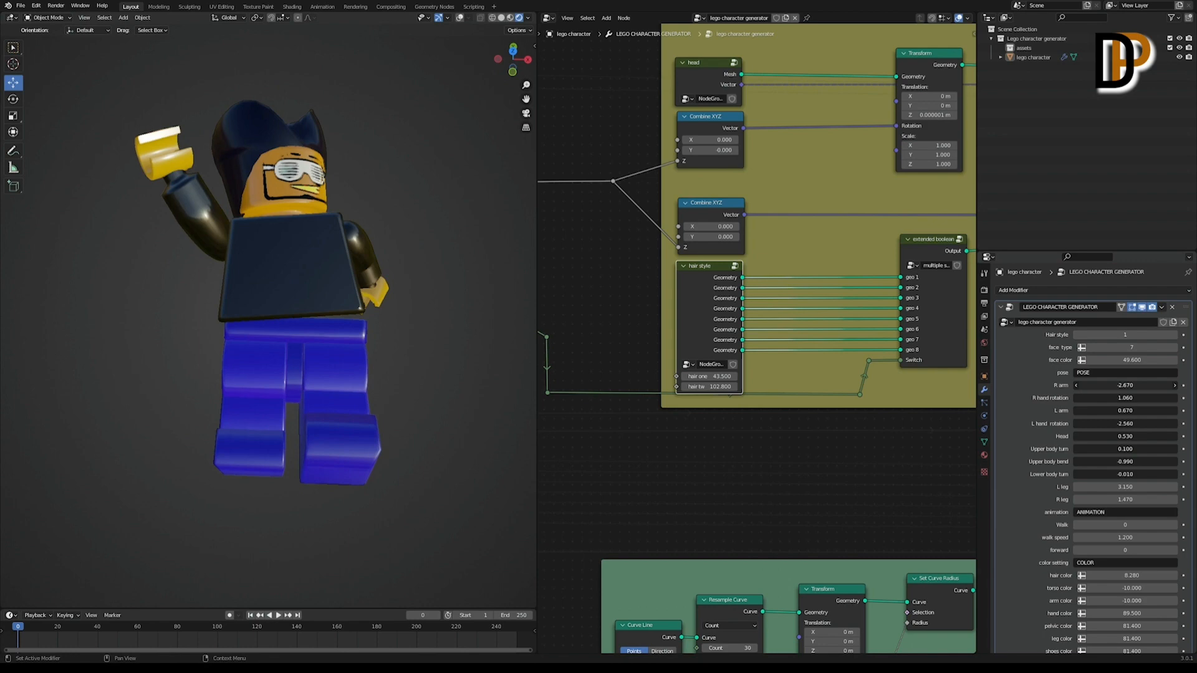
# - Adjust the Lego Character Generator modifier so the figure shows the top-hat, smiling version
pyautogui.click(278, 615)
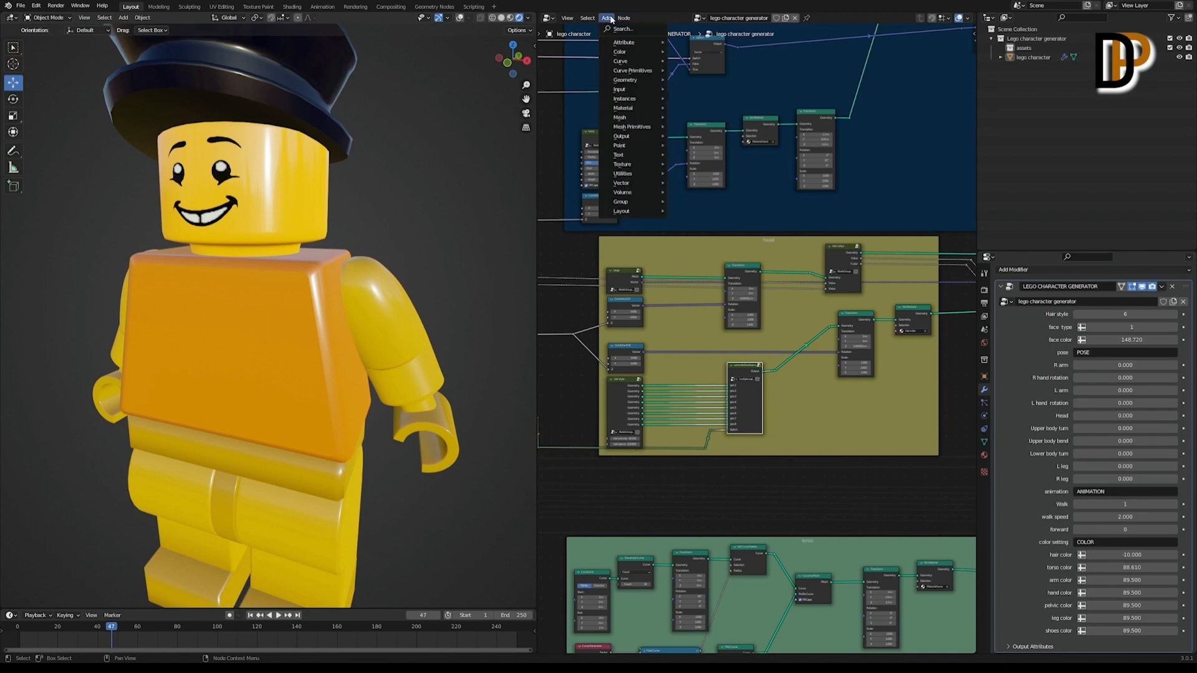
pyautogui.moveTo(623, 173)
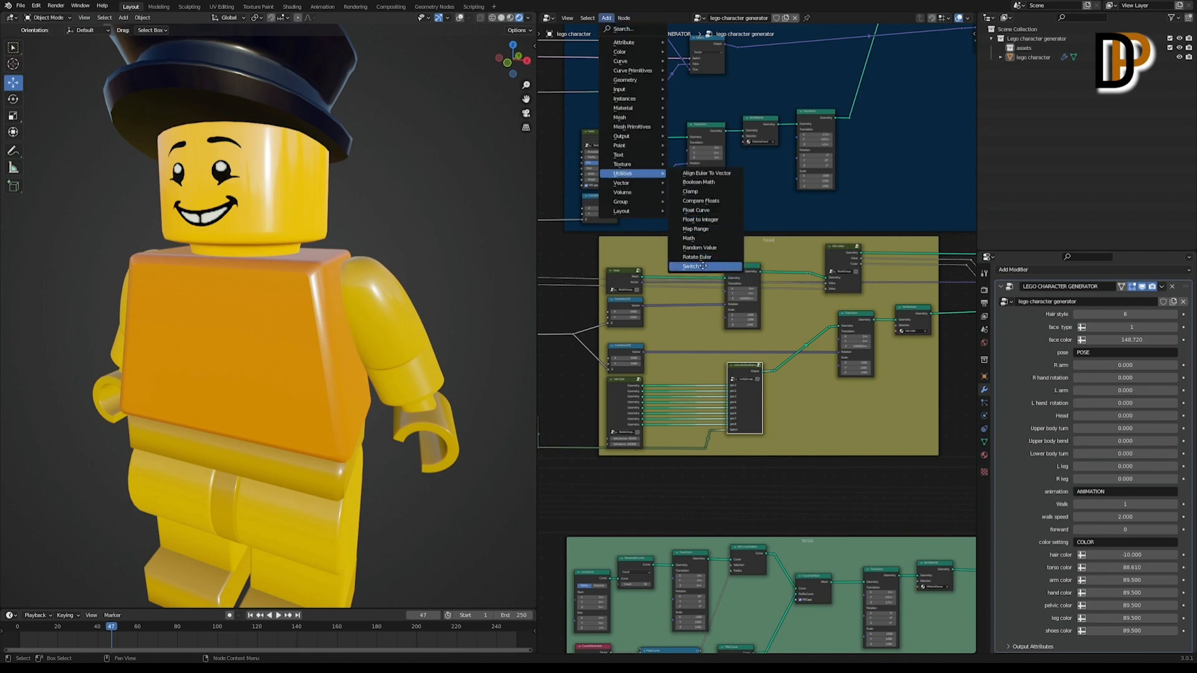
# - Add a Utilities > Switch node and place it next to the extended boolean node group
pyautogui.click(693, 267)
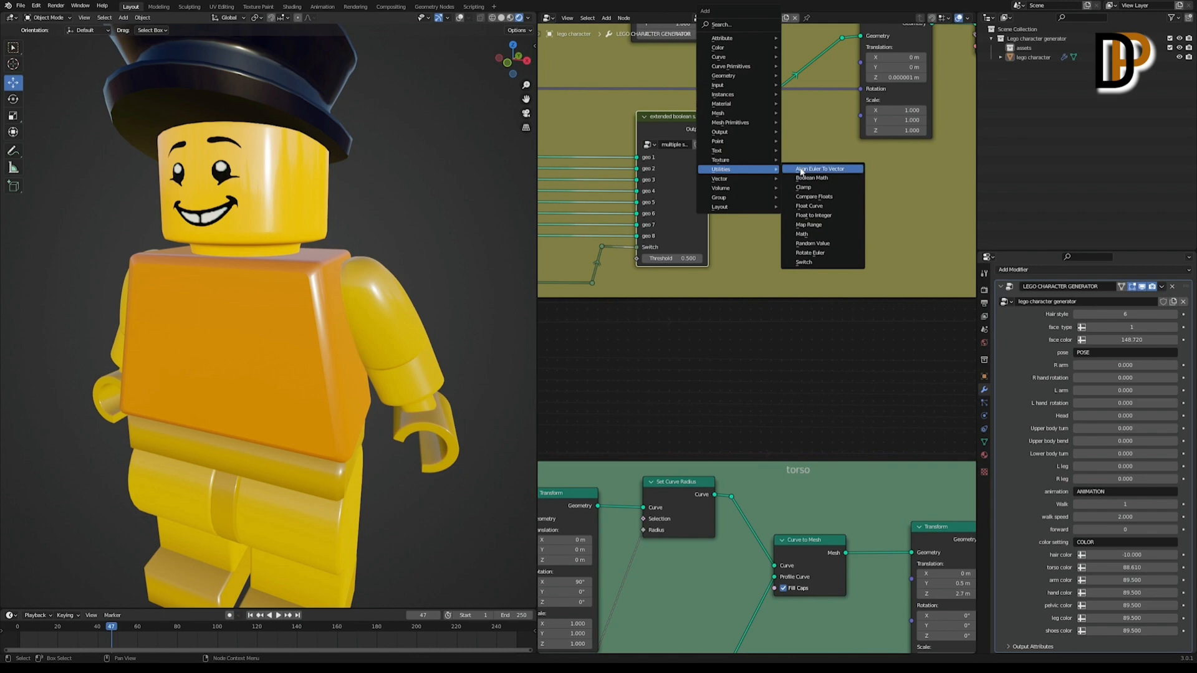
pyautogui.click(805, 262)
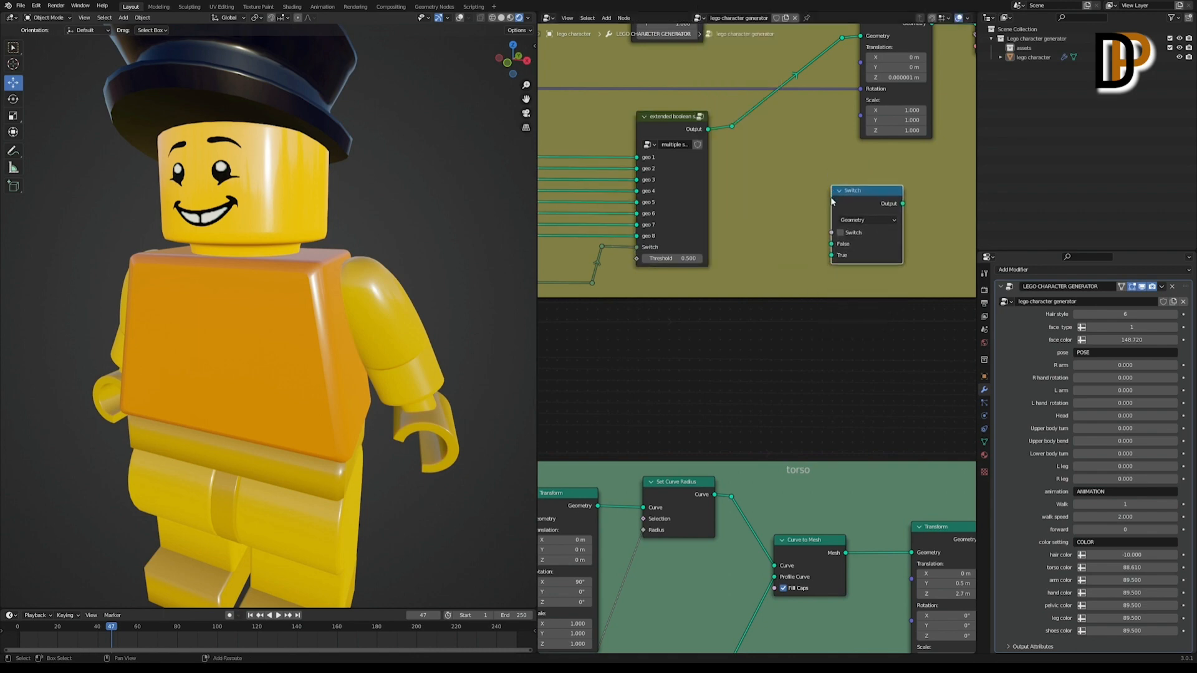
pyautogui.click(789, 199)
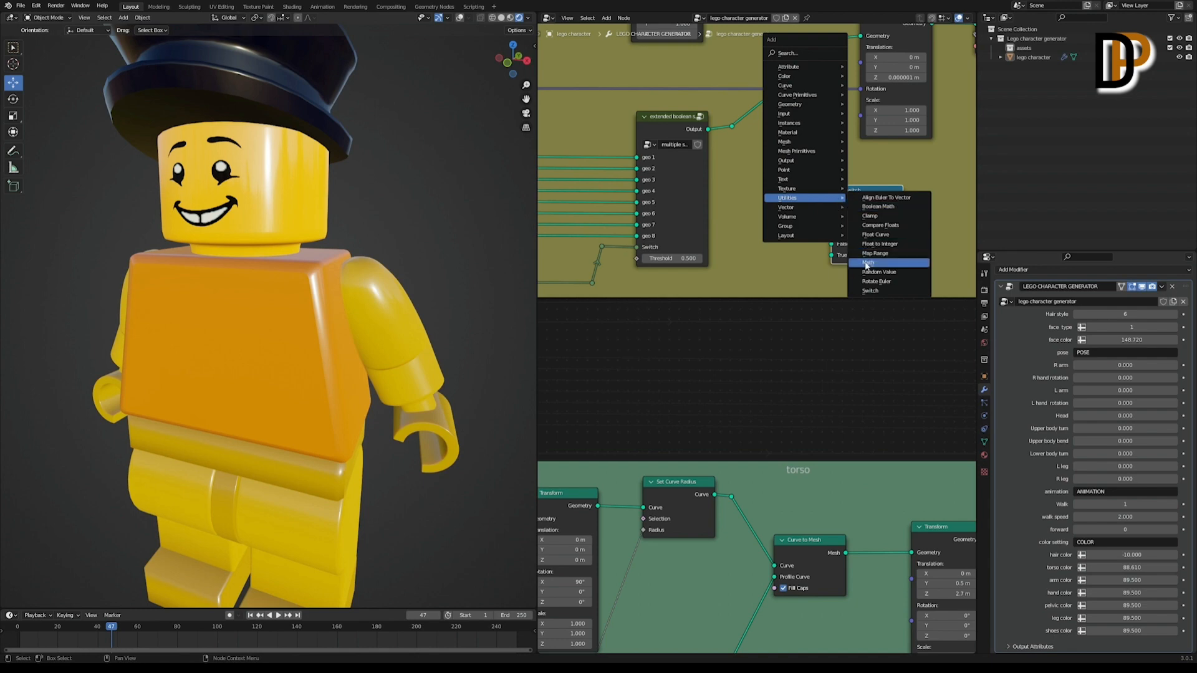
# - Add a Math node beside the Switch for the Greater Than comparison
pyautogui.click(869, 262)
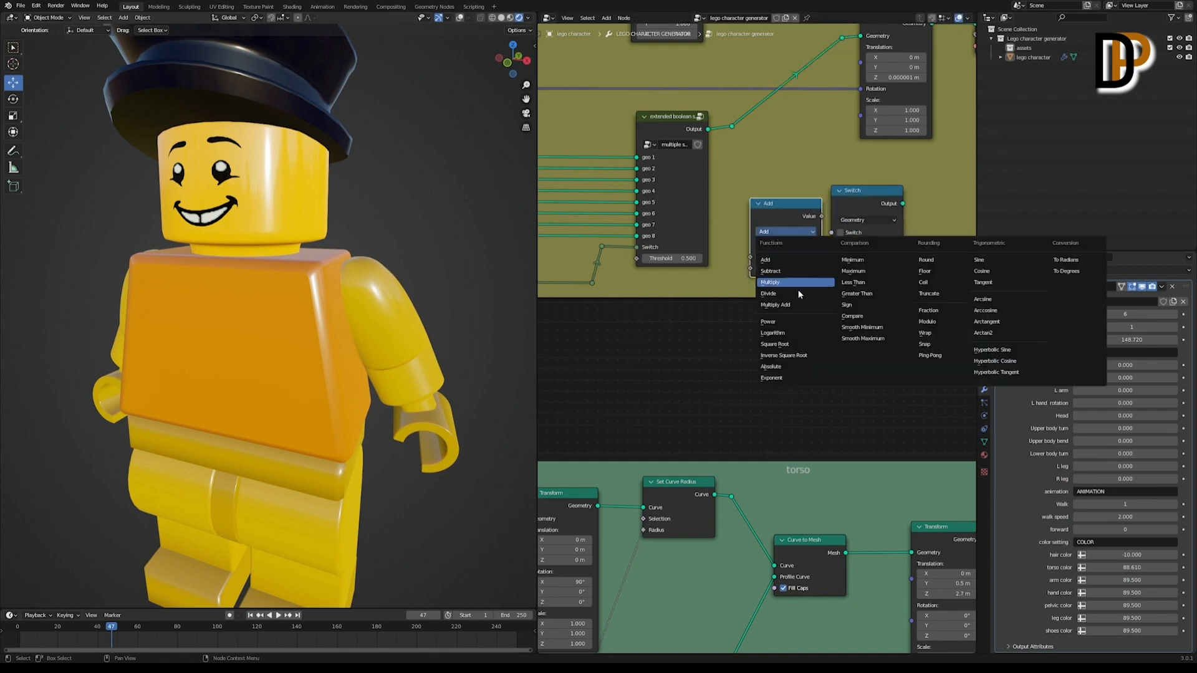
pyautogui.moveTo(855, 293)
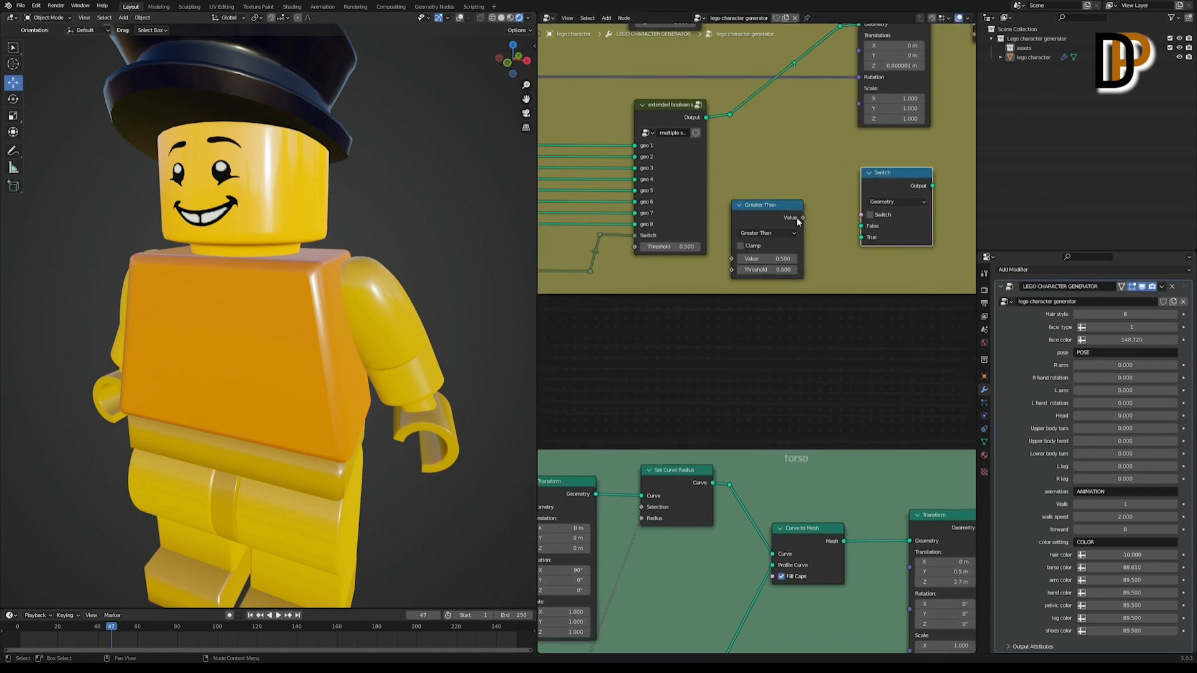
pyautogui.moveTo(802, 217)
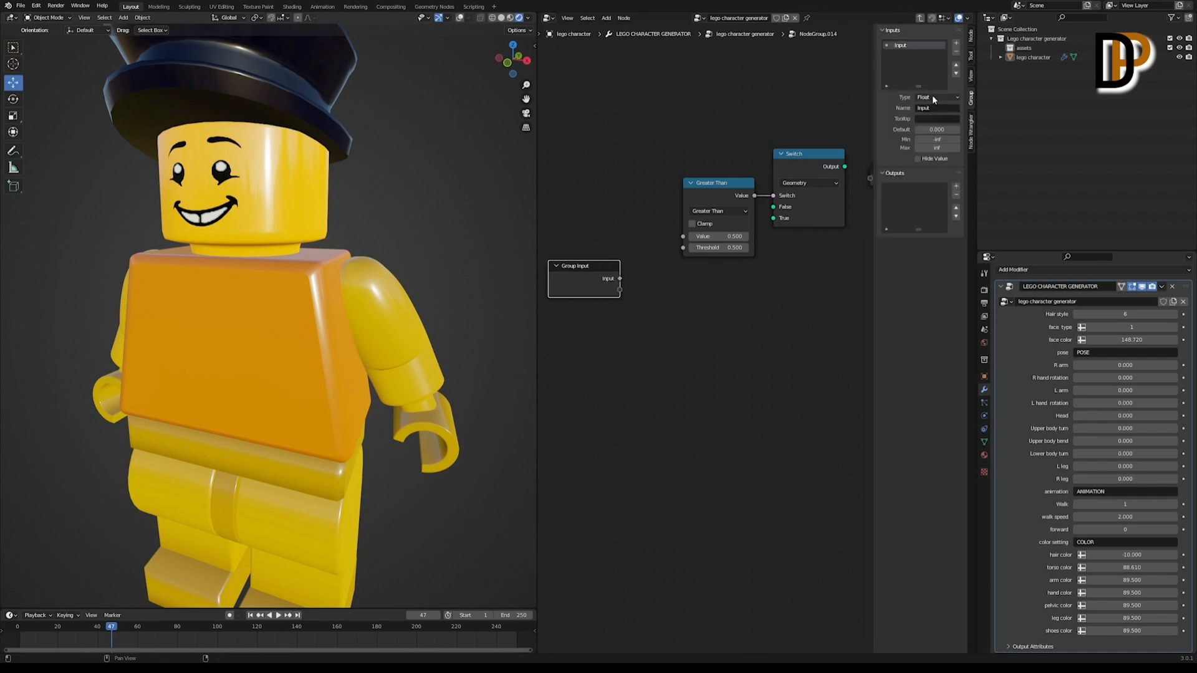
# - Make the group Input an Integer socket and set the Greater Than comparison value to 1
pyautogui.click(936, 97)
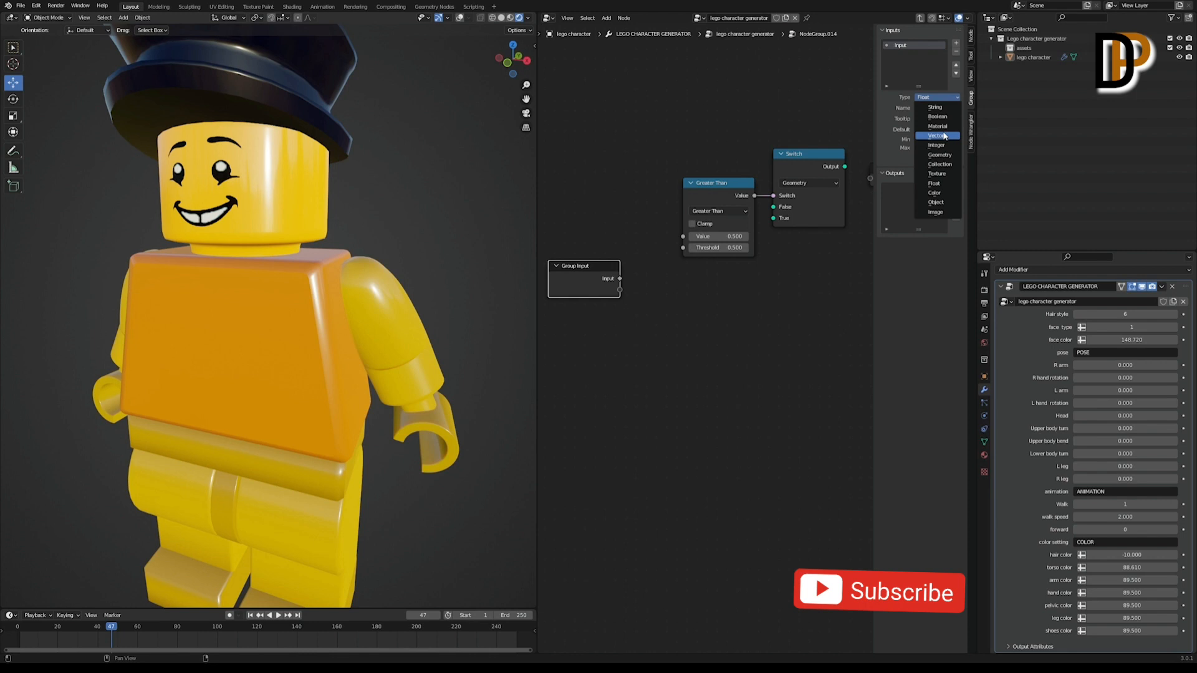
pyautogui.click(937, 144)
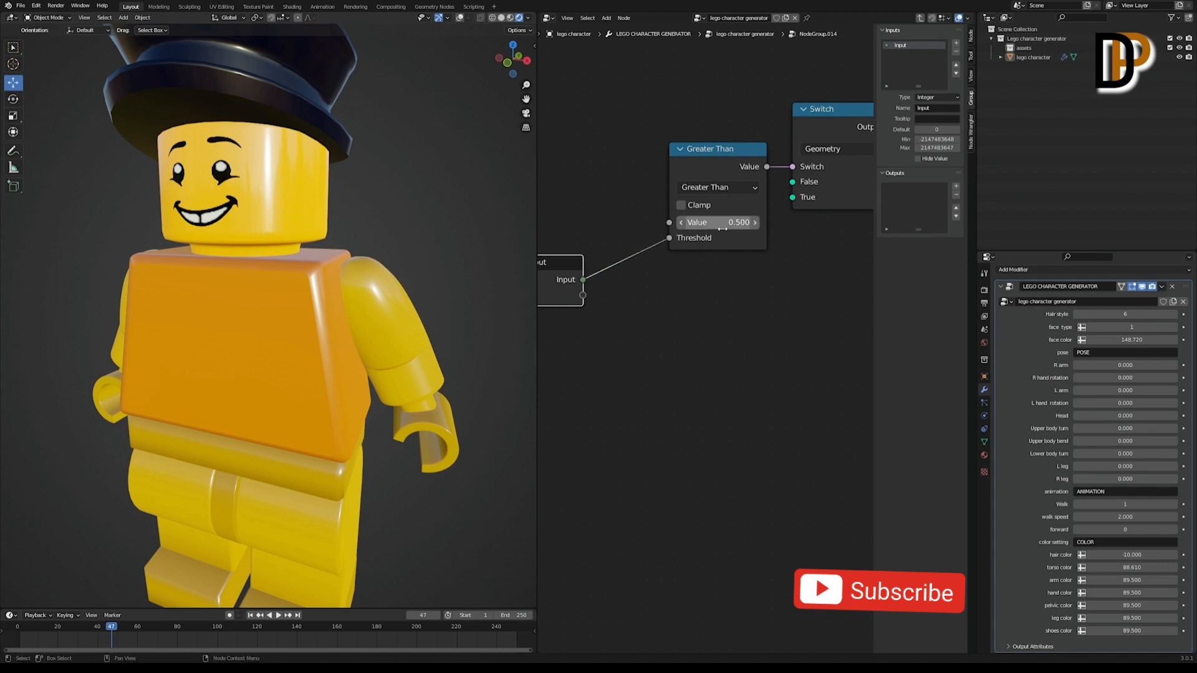
pyautogui.moveTo(717, 148); pyautogui.dragTo(717, 185)
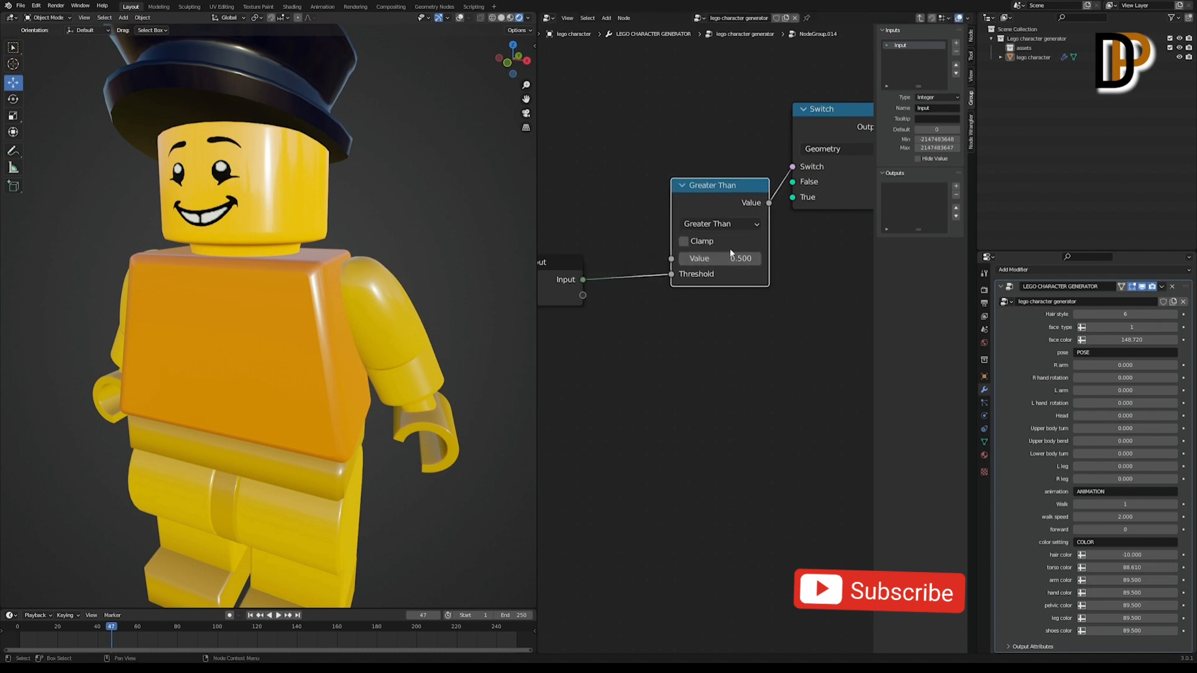
pyautogui.doubleClick(718, 258)
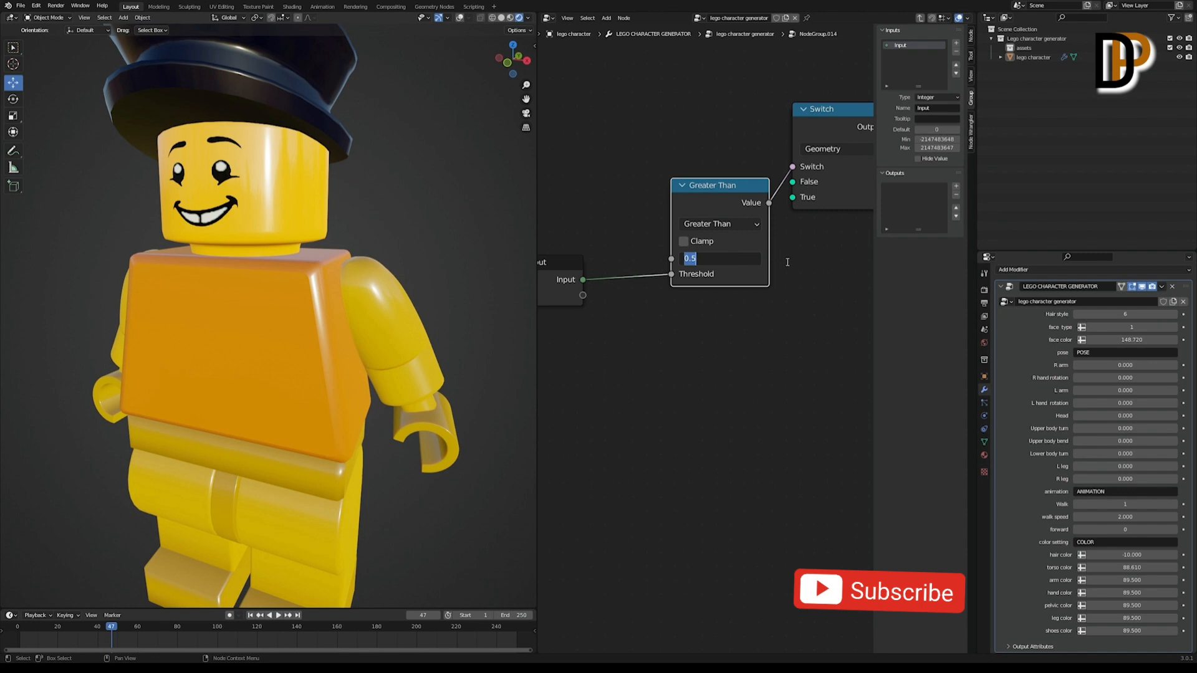
pyautogui.write('1.000')
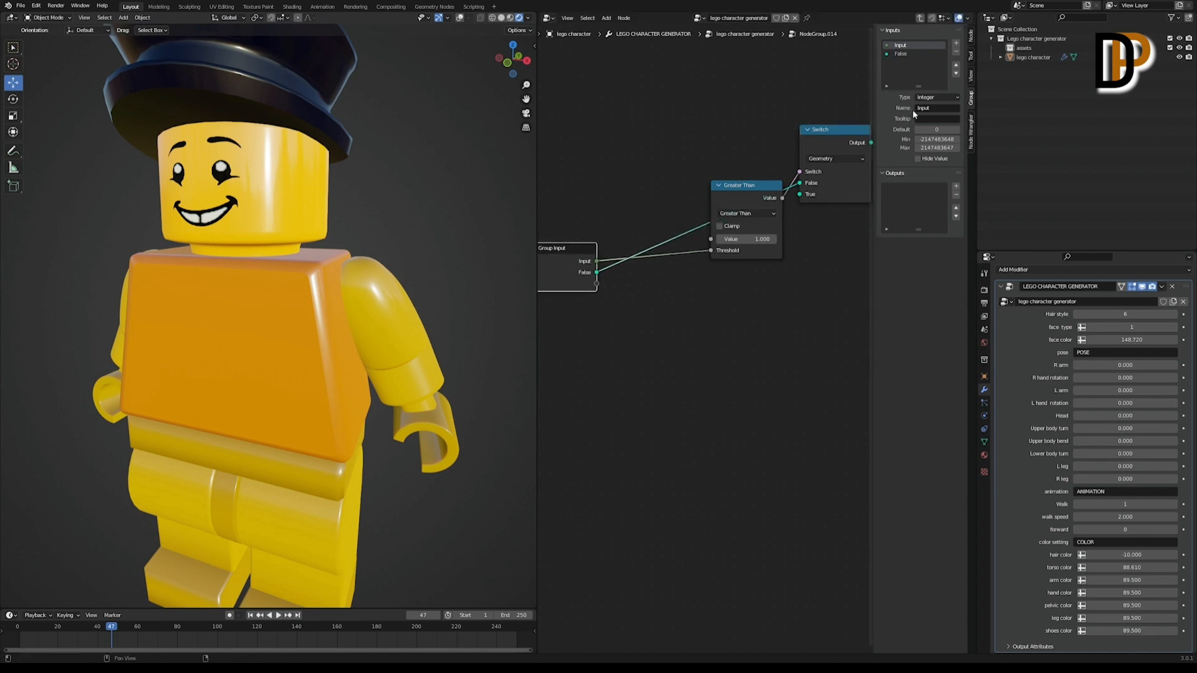
# - Rename the group's False geometry input to geo1
pyautogui.click(935, 108)
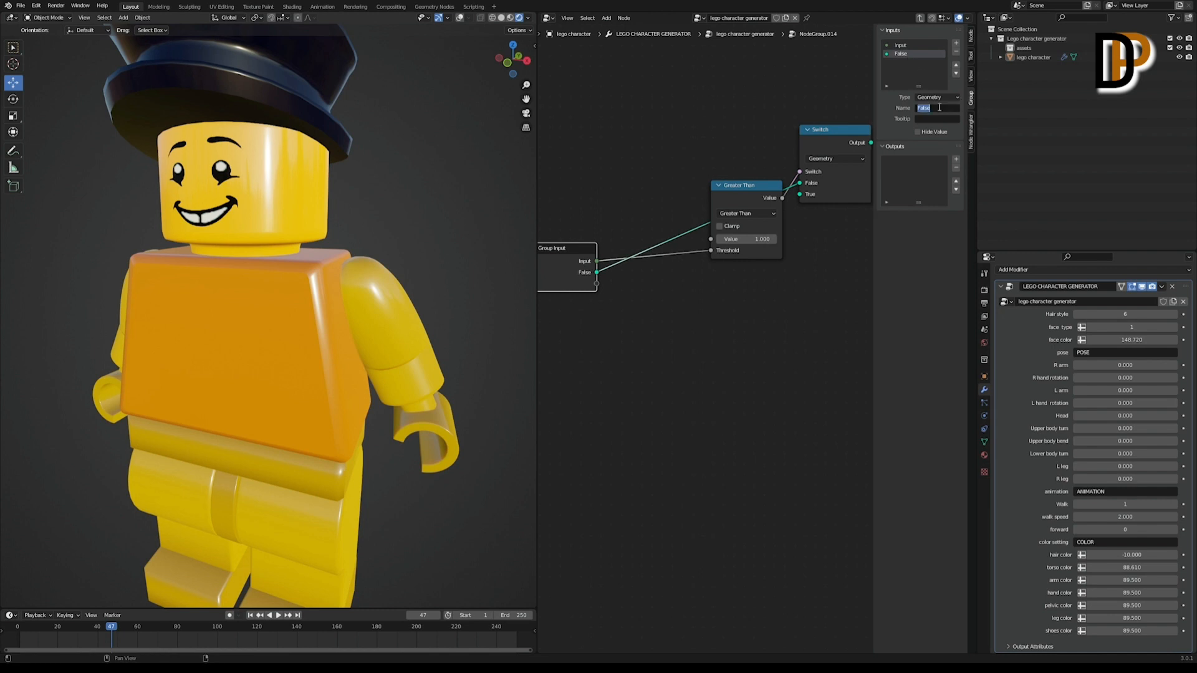
pyautogui.write('geo1')
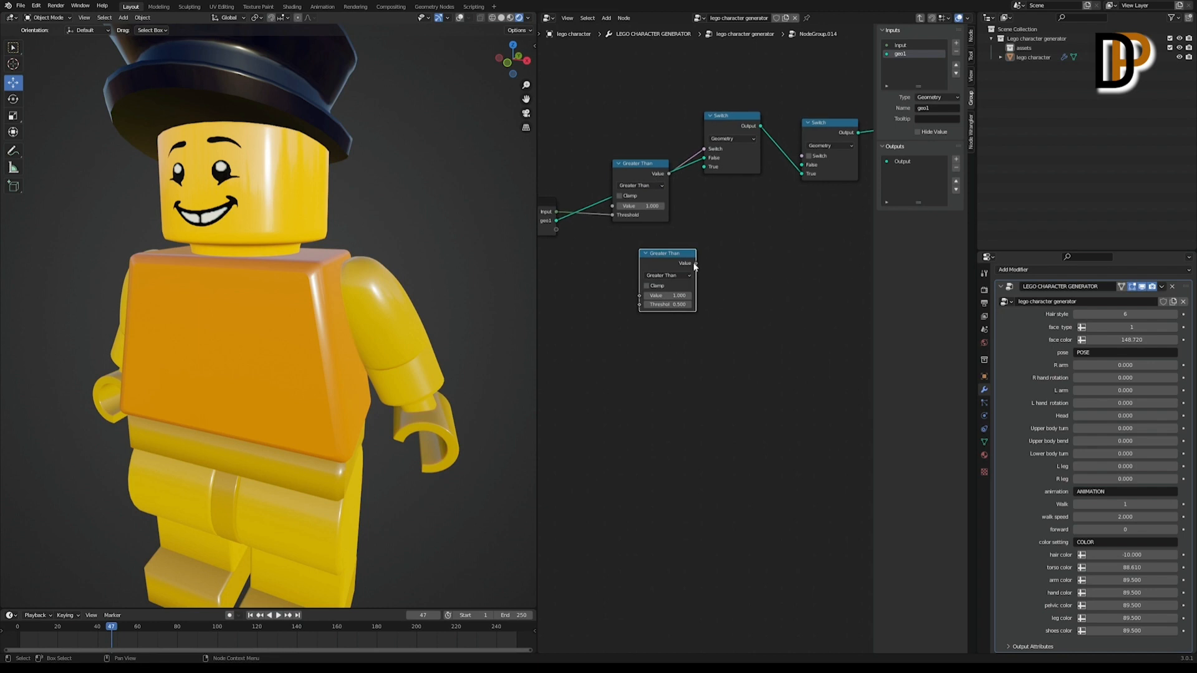
# - Position the duplicated Greater Than node and wire it into the chained Switch nodes
pyautogui.moveTo(693, 263); pyautogui.dragTo(805, 159)
pyautogui.write(' 2')
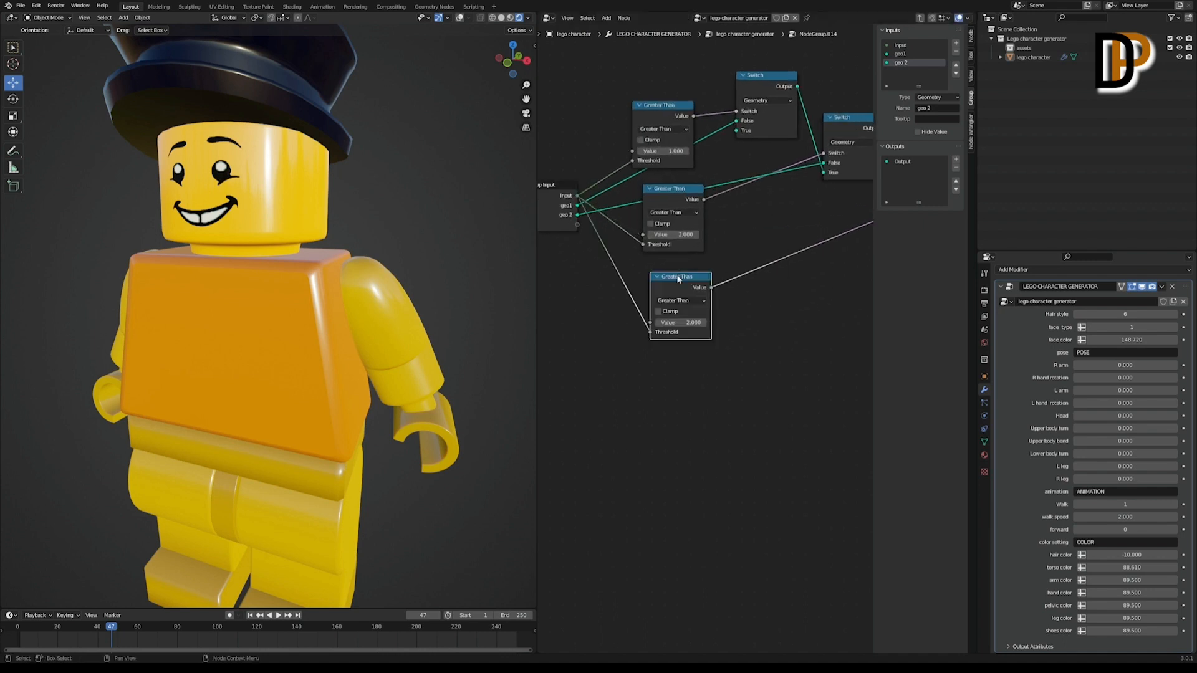
pyautogui.click(672, 235)
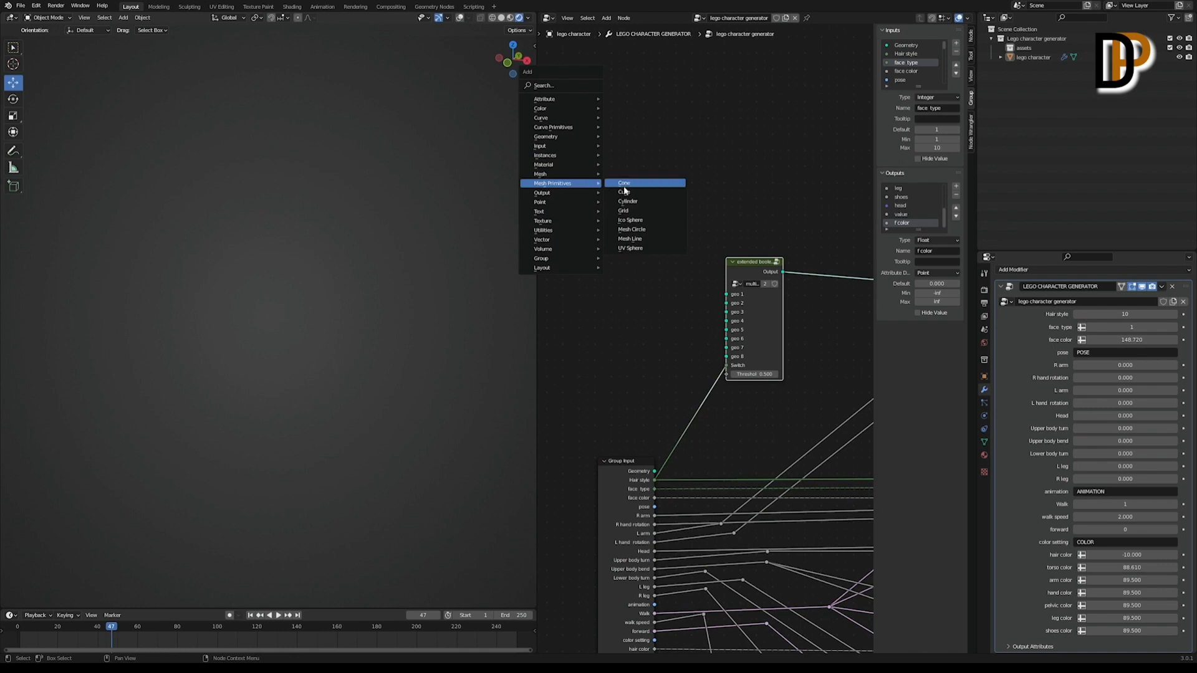
pyautogui.click(623, 192)
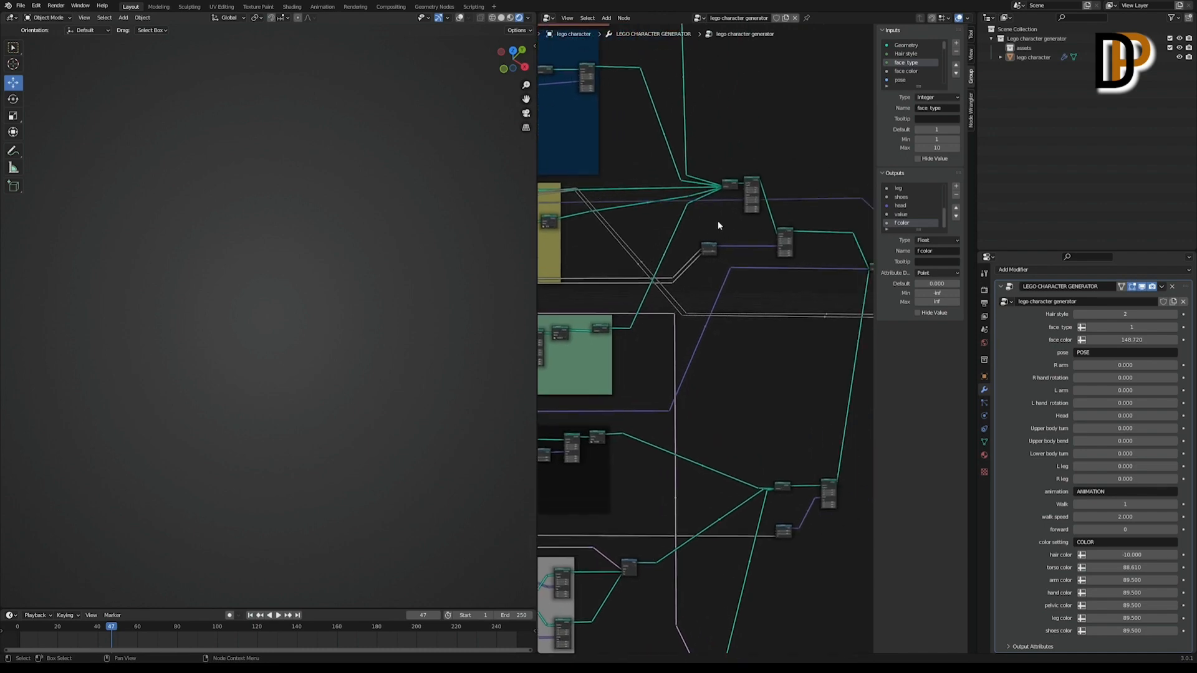
pyautogui.moveTo(782, 175)
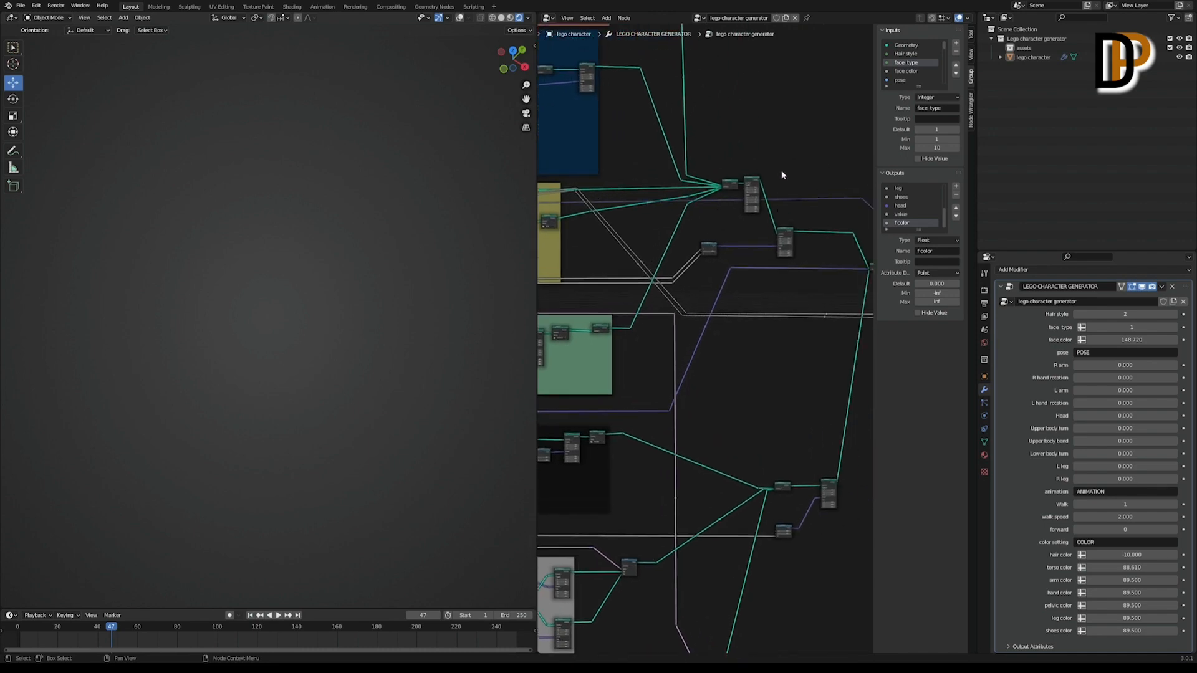